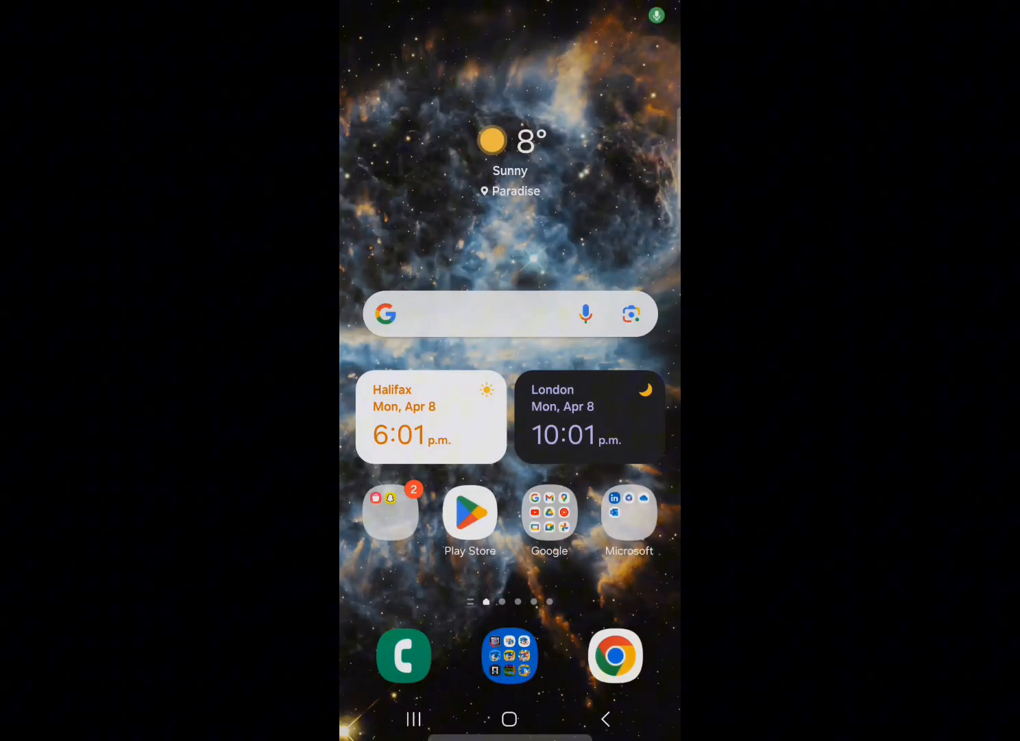
- Page through the app drawer to the screen listing Roblox, Reddit and slither.io
scroll("left", 3)
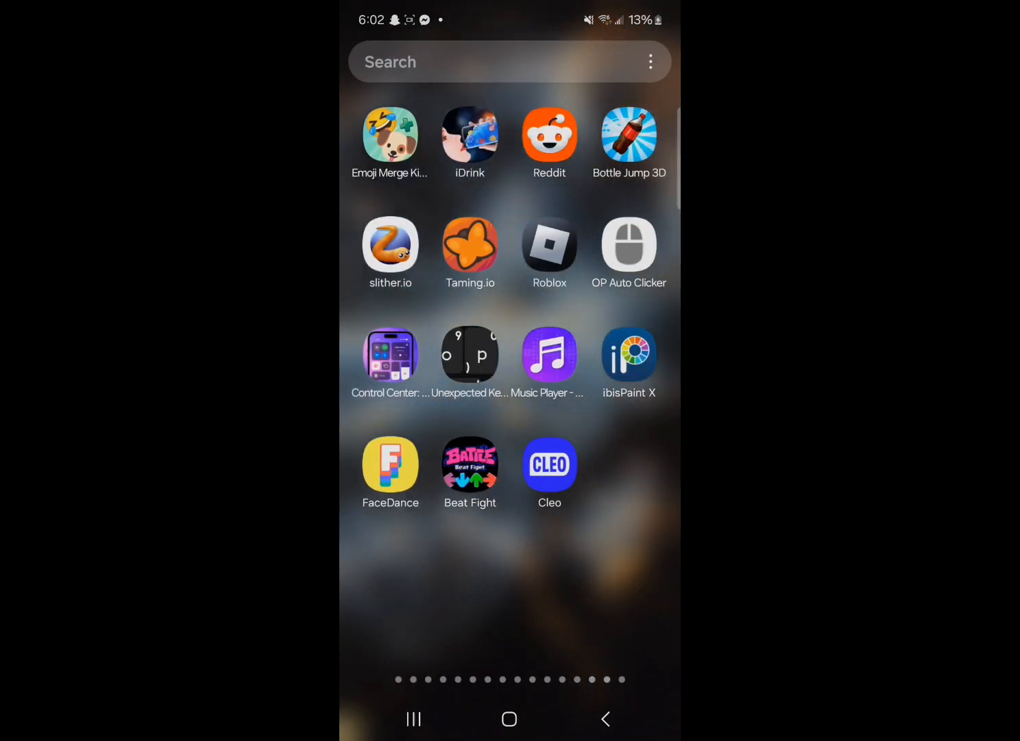
- Launch Roblox and start Classic Sonic Simulator V12 from its game page
left_click(549, 245)
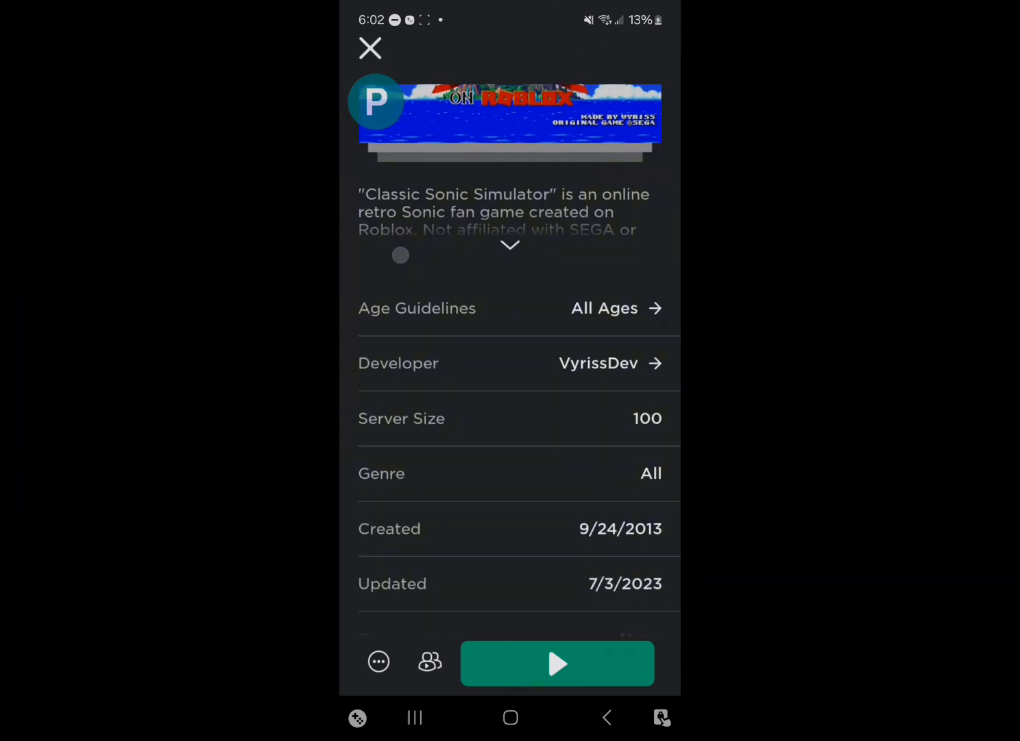
scroll("up", 3)
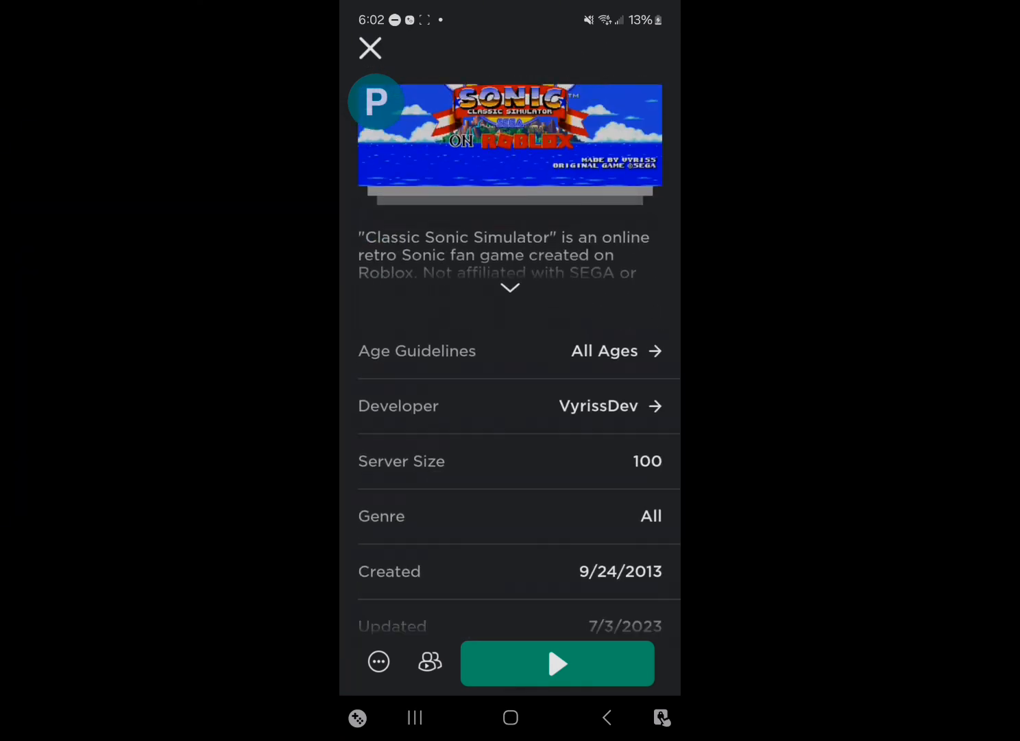
left_click(557, 664)
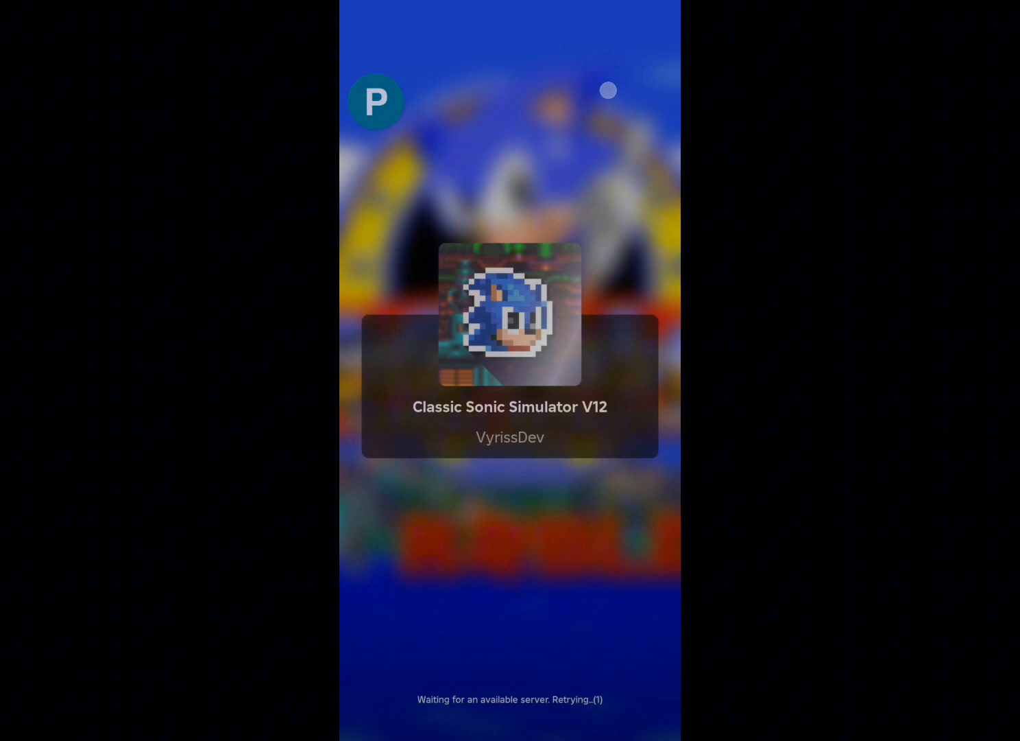